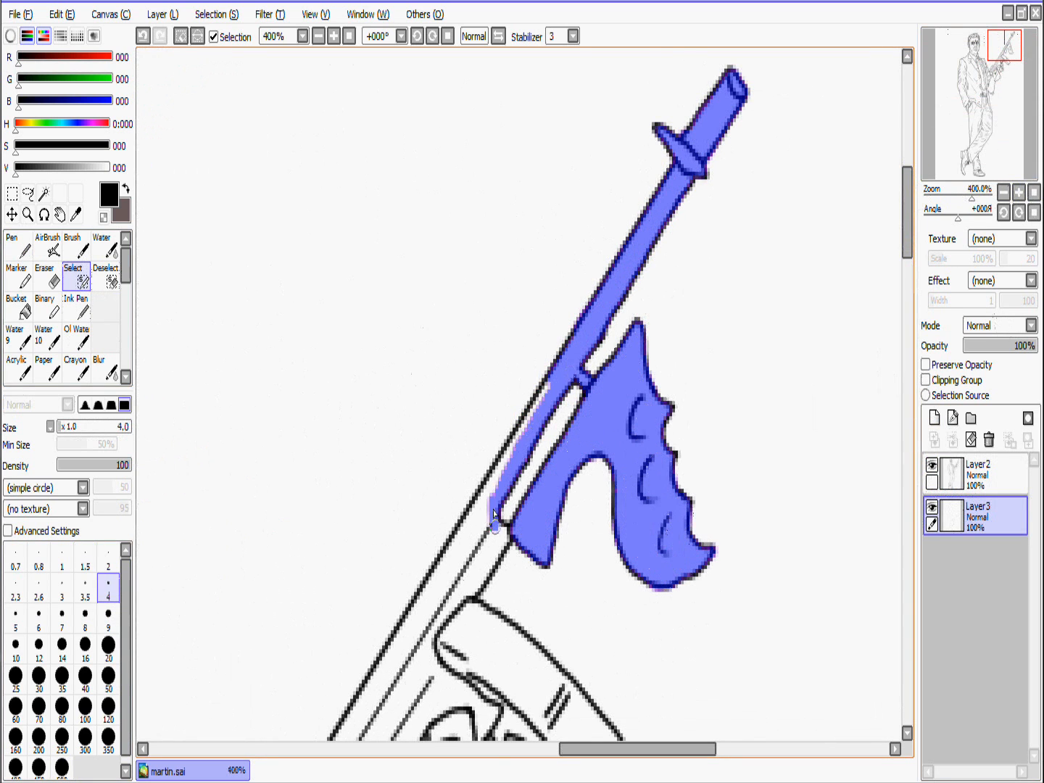
- Shade the barrel grey, the drum magazine metallic, and fill the front grip brown
scroll("down", 3)
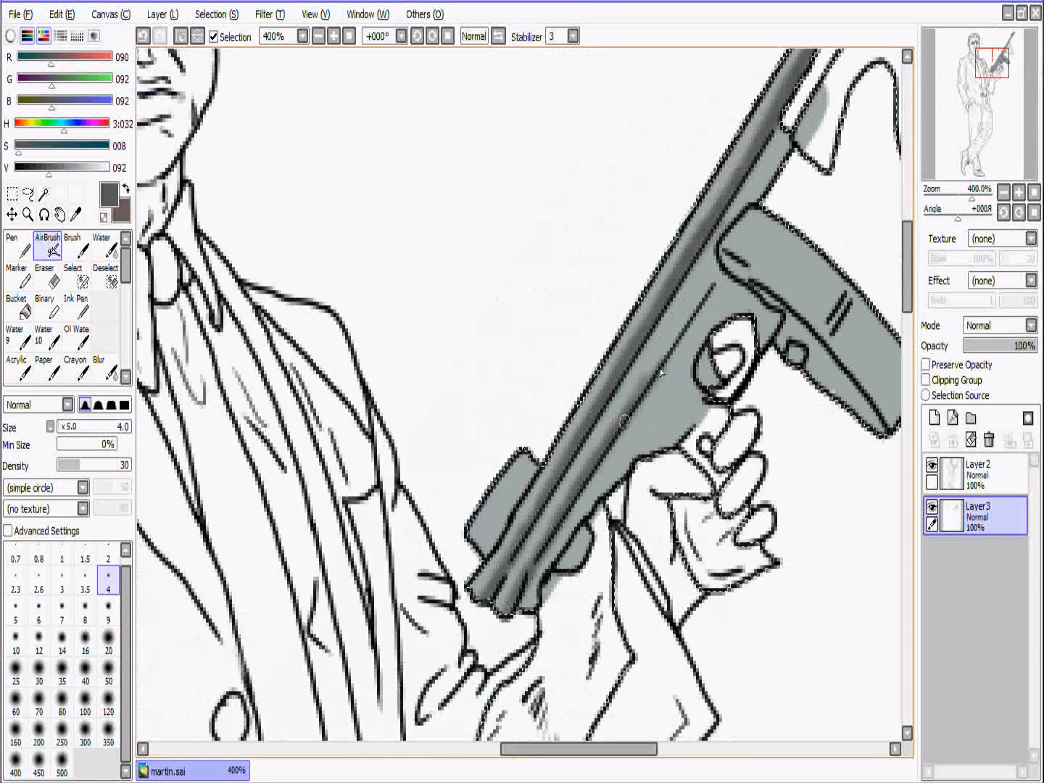
scroll("down", 3)
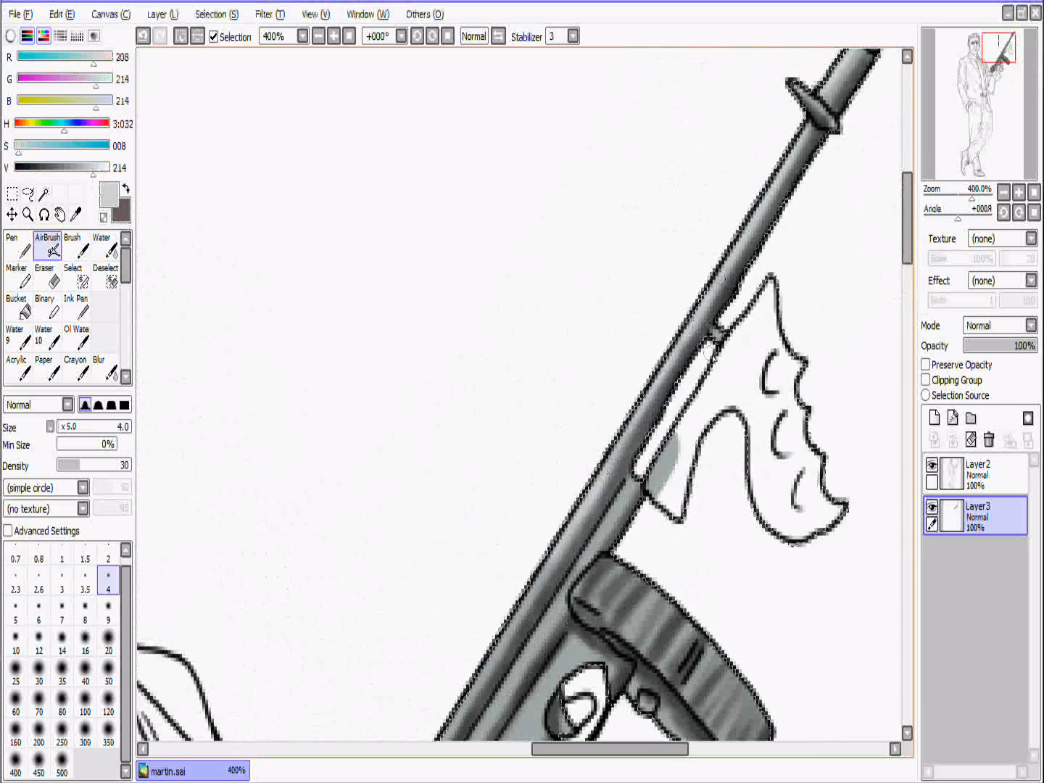
scroll("down", 3)
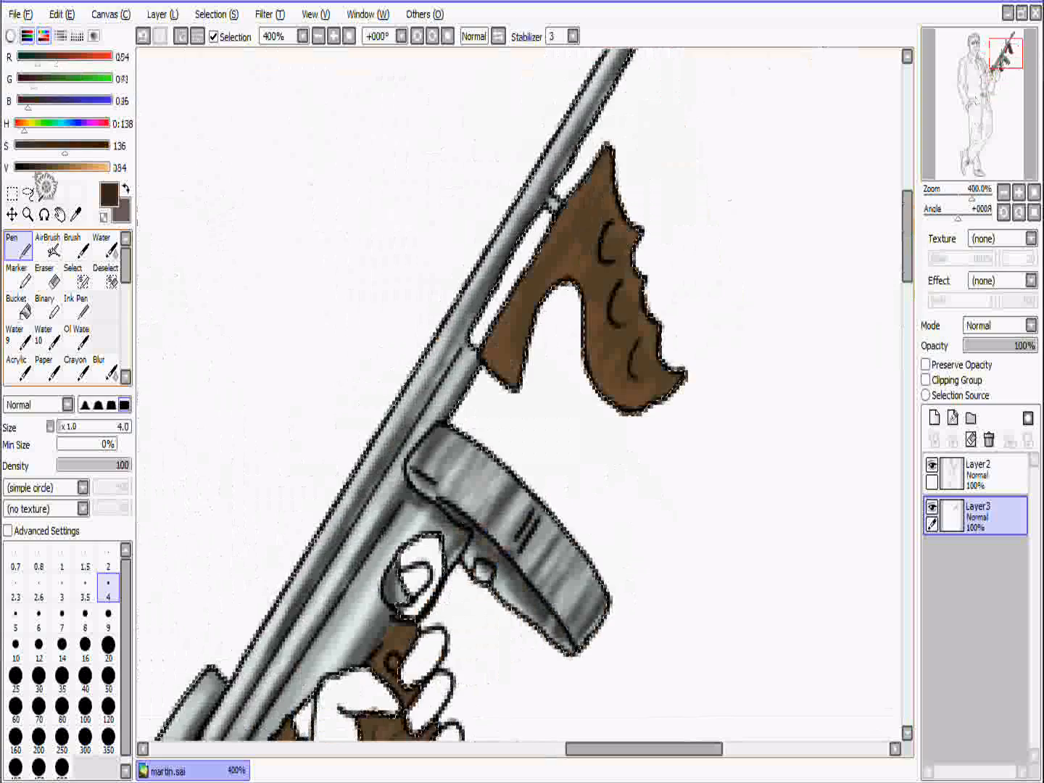
- Streak the stock brown, then fill the jacket dark grey on Layer 4 with a size 20 Pen
scroll("down", 3)
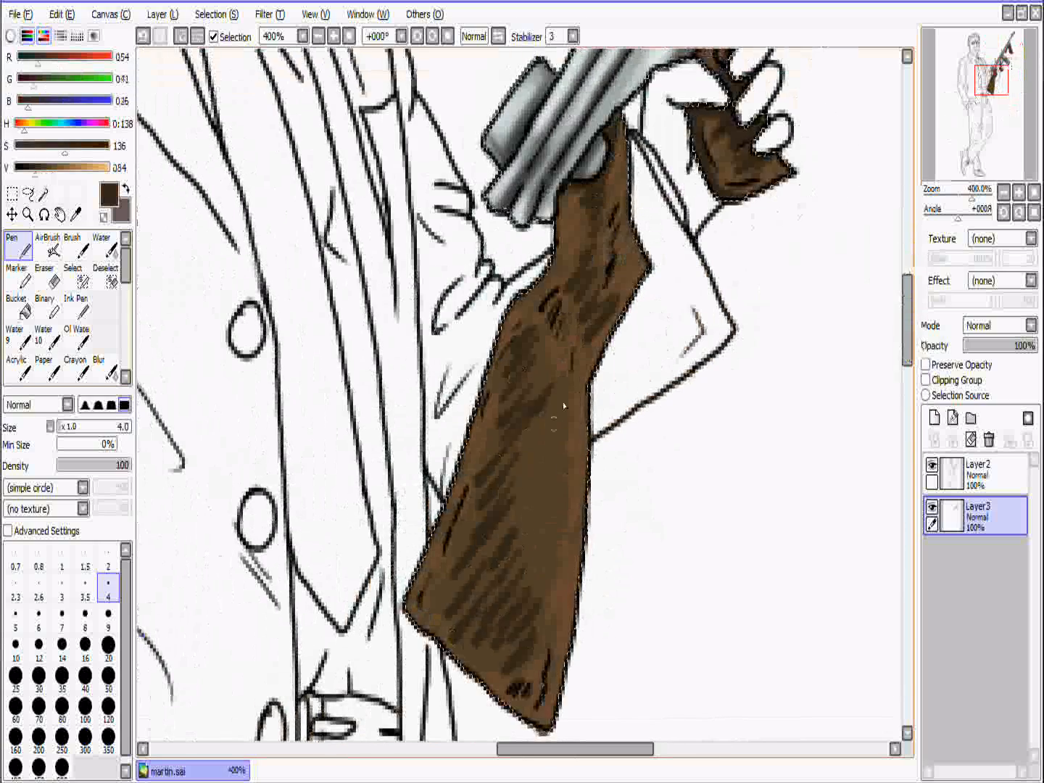
left_click(104, 370)
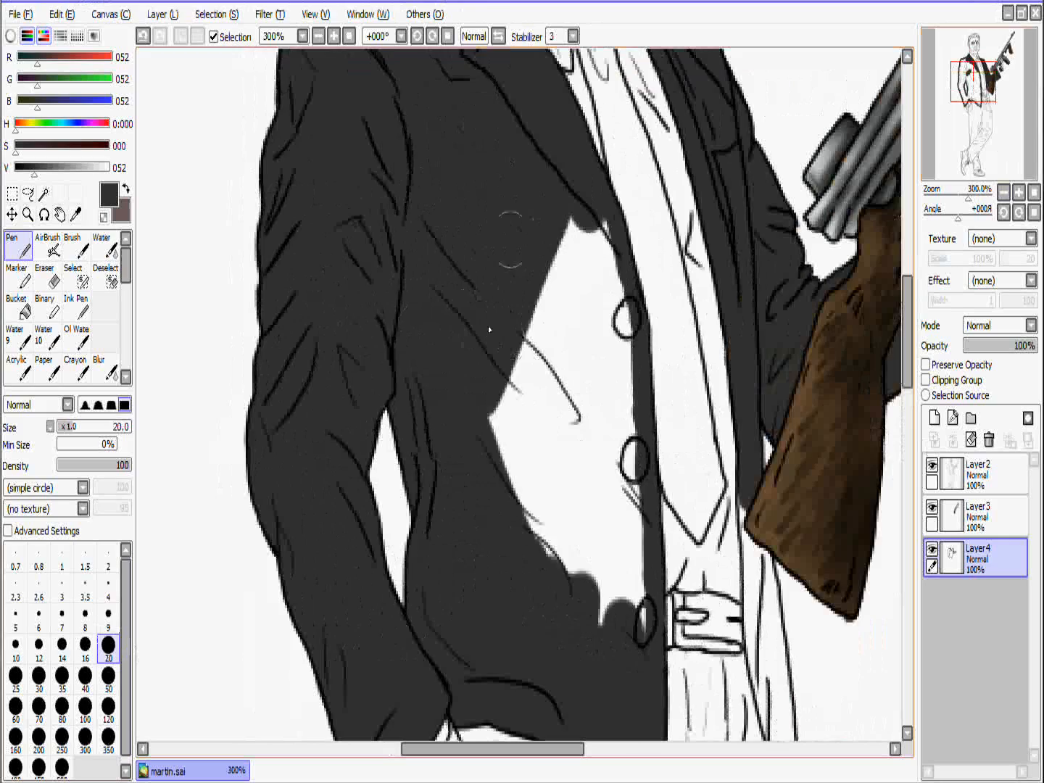
- Add lighter grey fold shading to the jacket and create Layer 5 zoomed 200% on the trousers
left_click(214, 14)
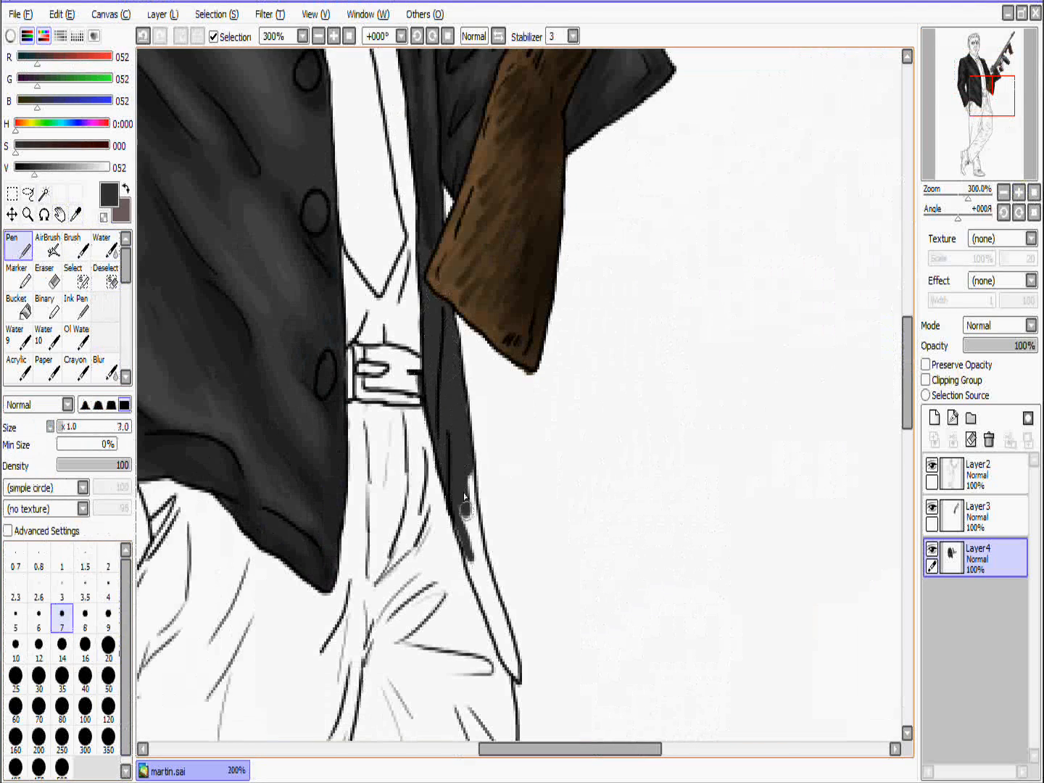
left_click(48, 244)
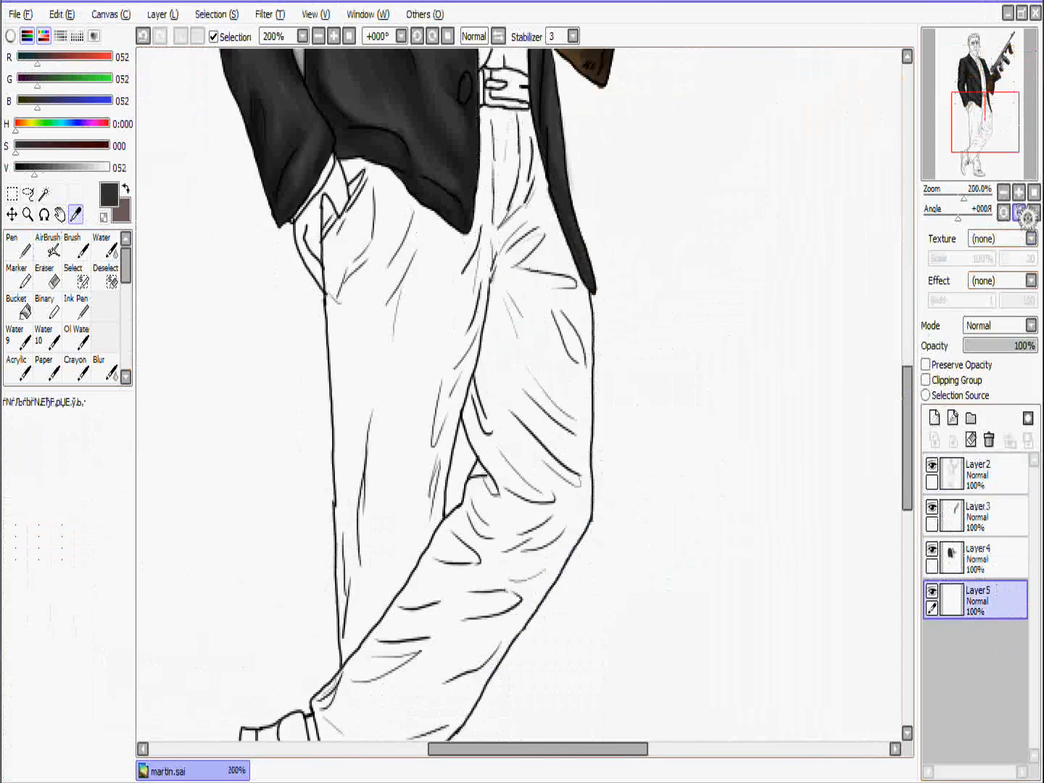
- Block in the trousers dark grey on Layer 5 and shade the folds with Airbrush at density 30
left_click(16, 245)
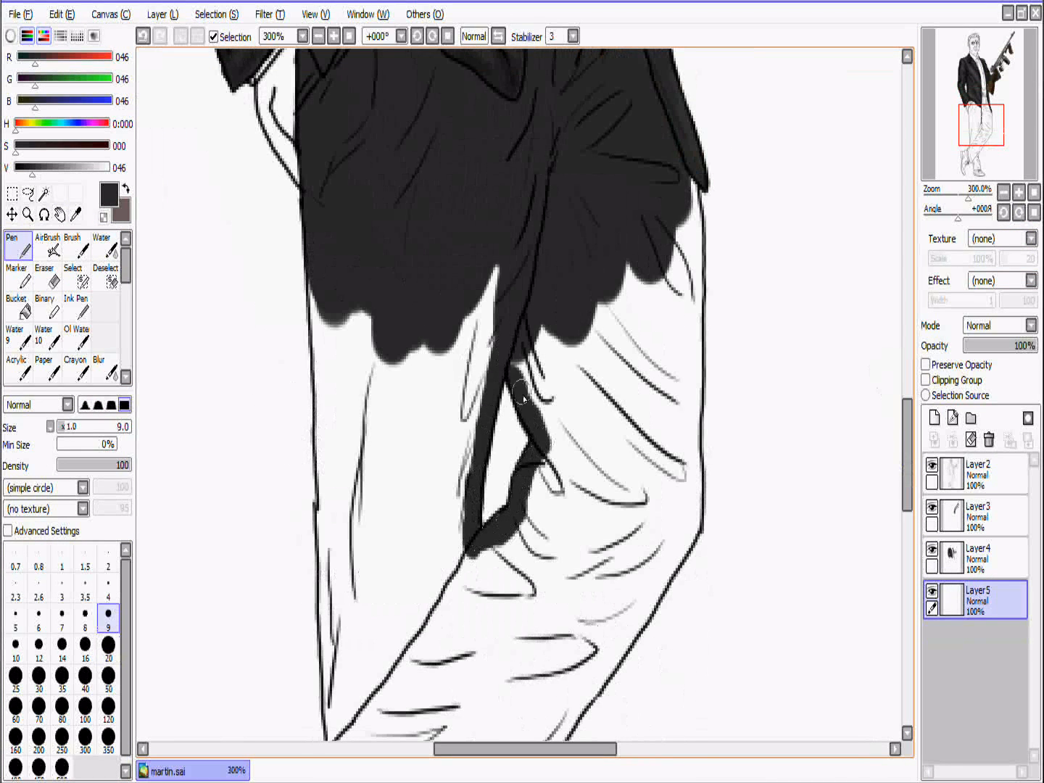
left_click_drag(525, 397, 327, 594)
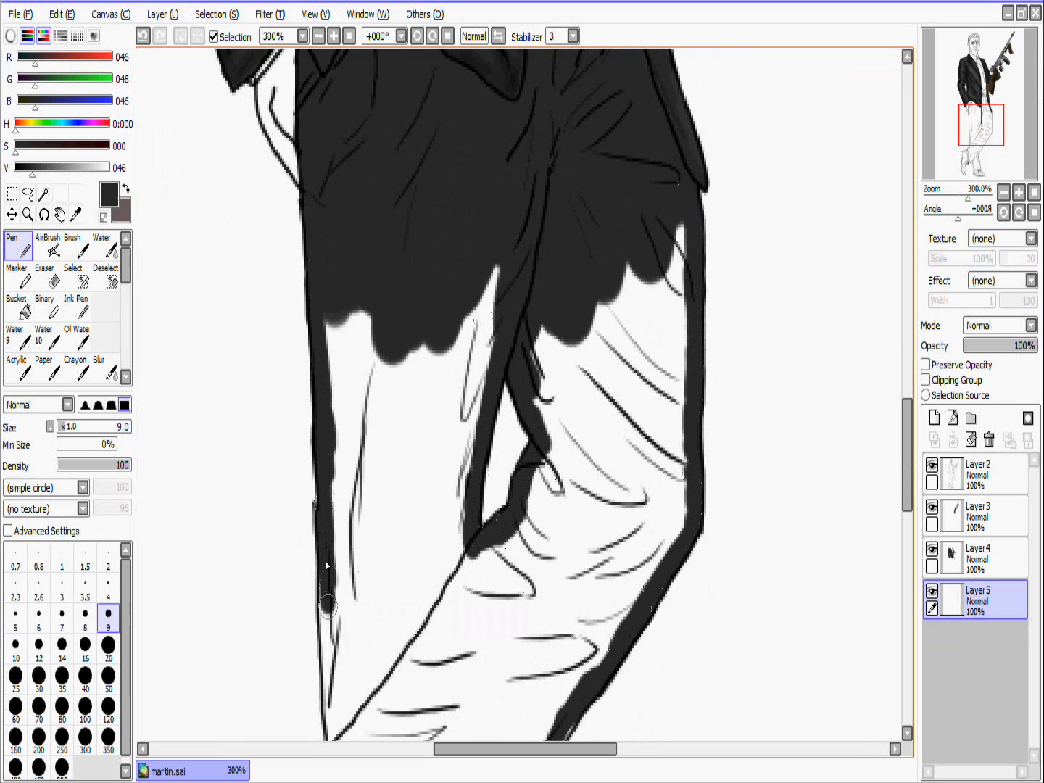
left_click(107, 645)
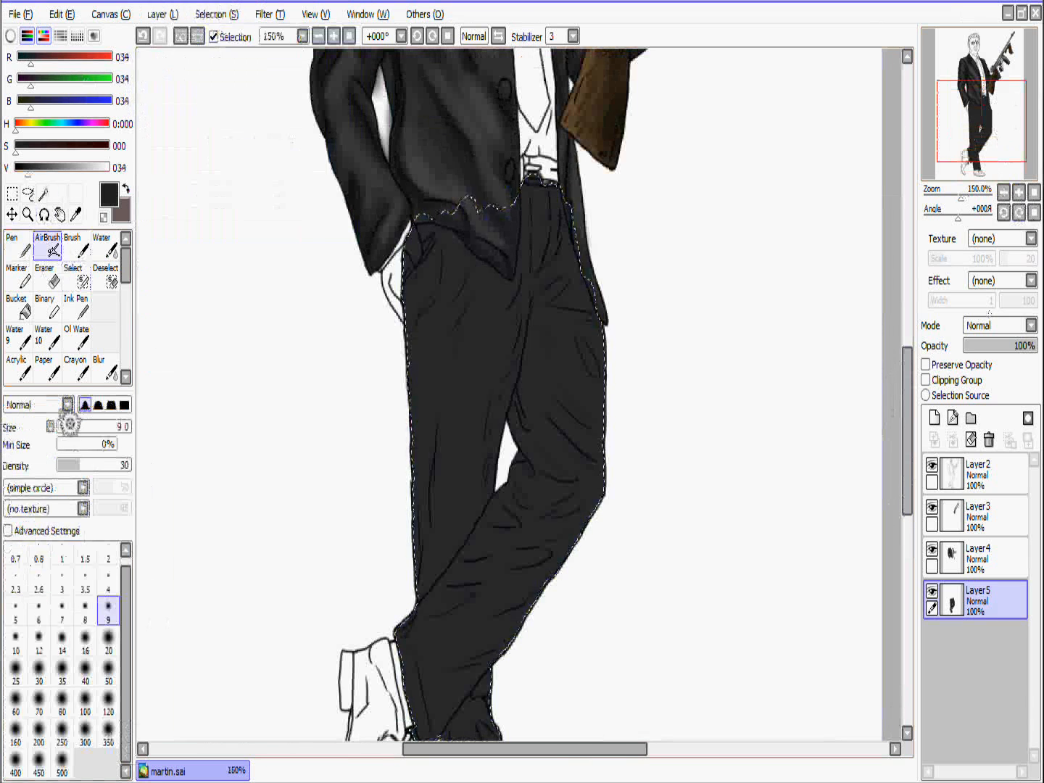
left_click(107, 645)
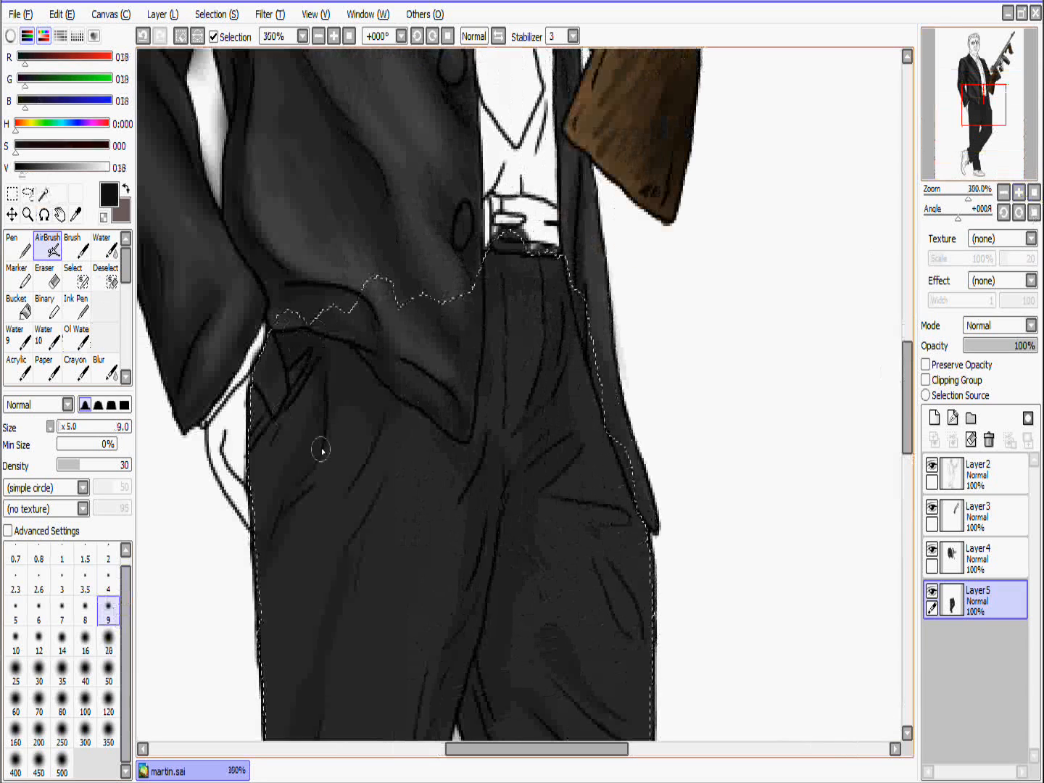
- Move down to the shirt and fill it pale blue on Layer 6
scroll("down", 3)
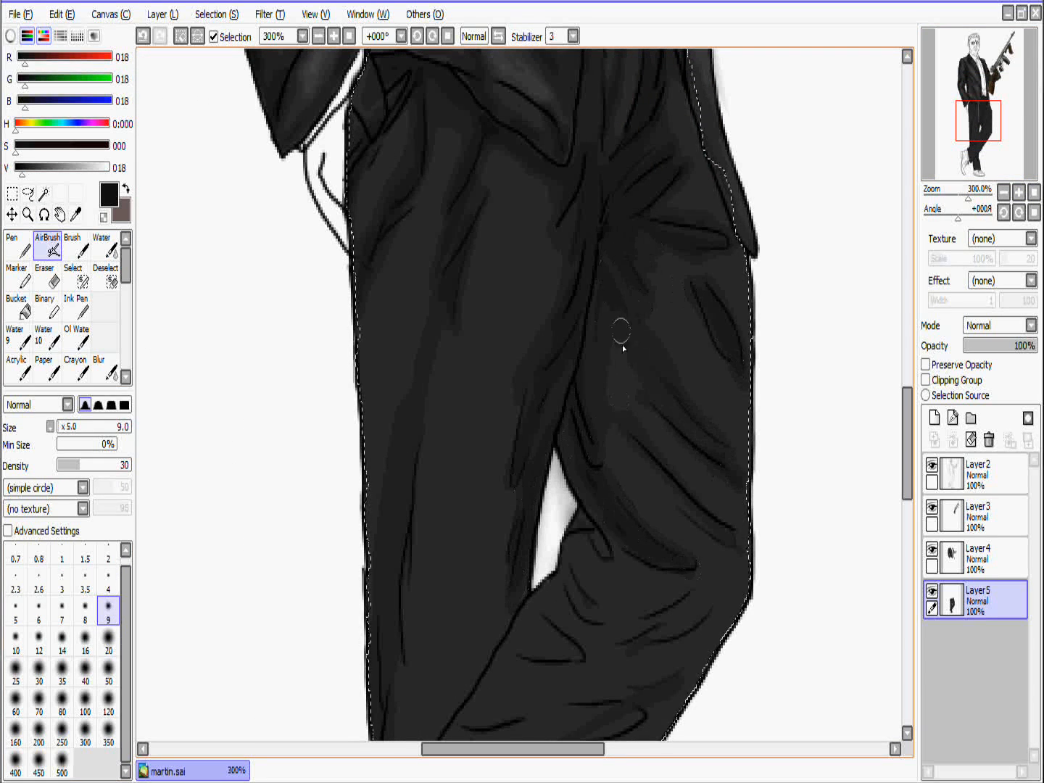
scroll("down", 3)
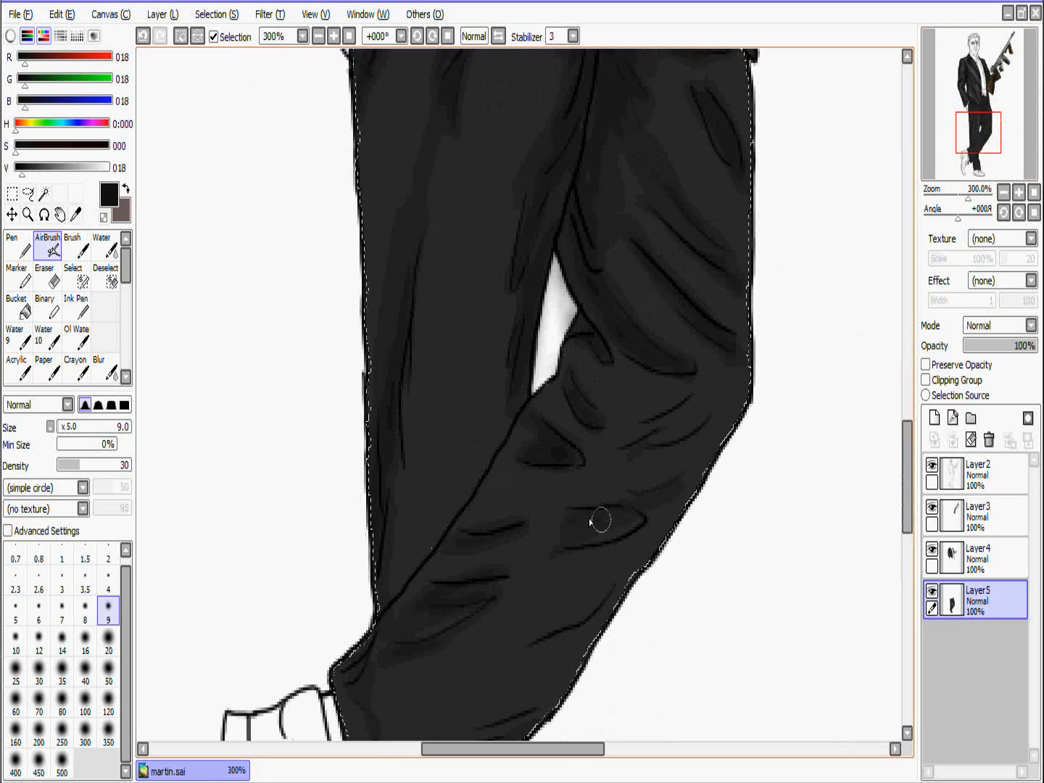
scroll("down", 3)
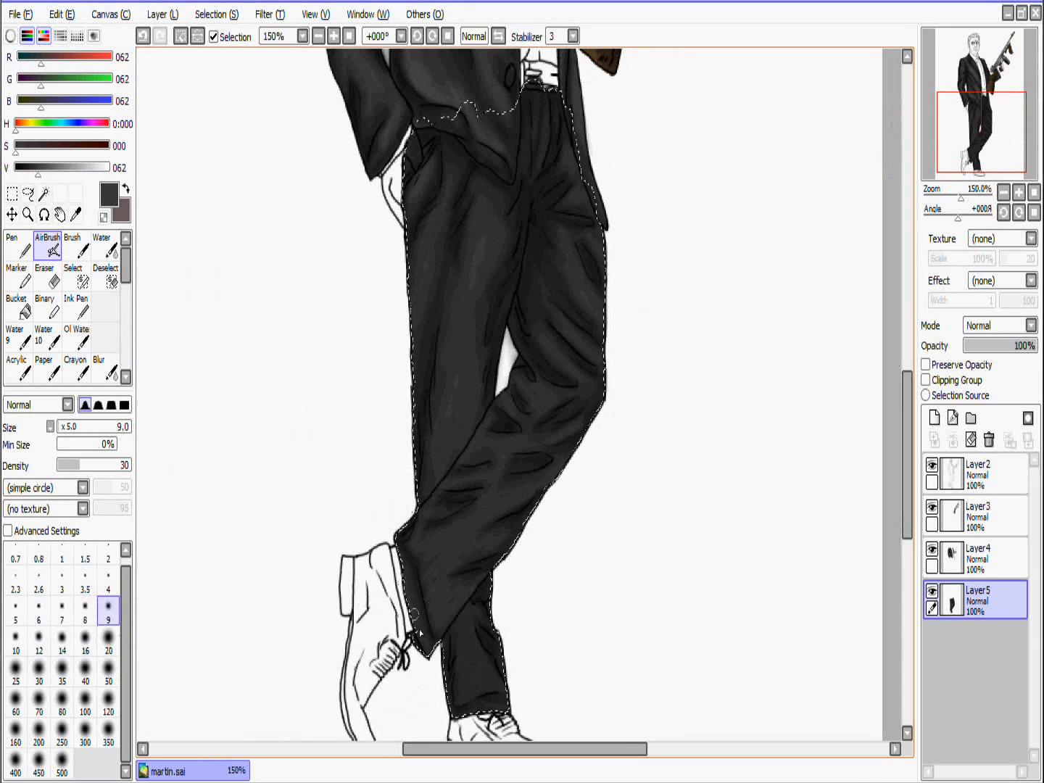
left_click(99, 365)
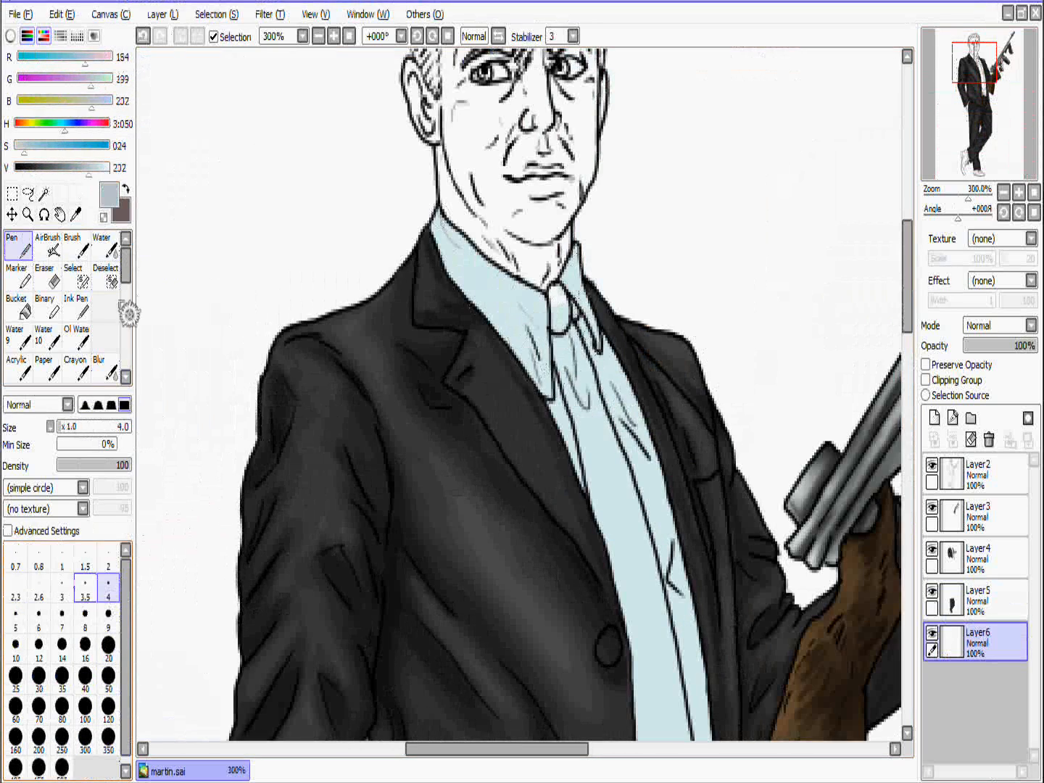
- On new layers paint the tie dark red, the belt shaded brown, and the gun hand brown
left_click(46, 244)
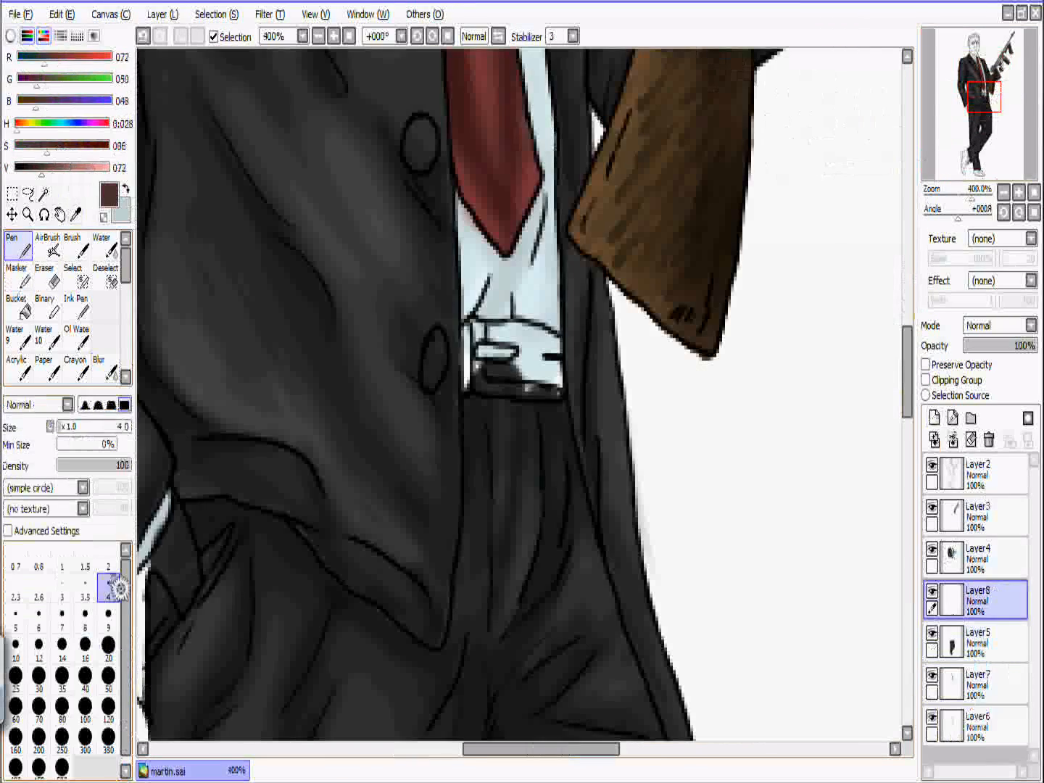
left_click(45, 245)
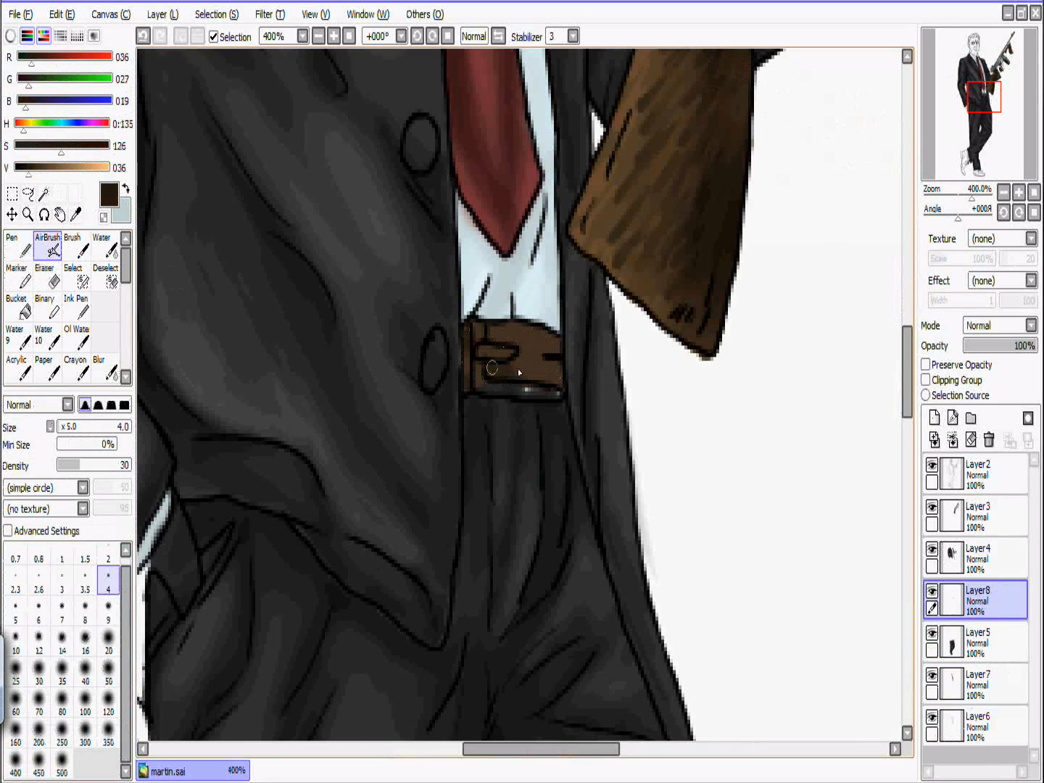
left_click(492, 370)
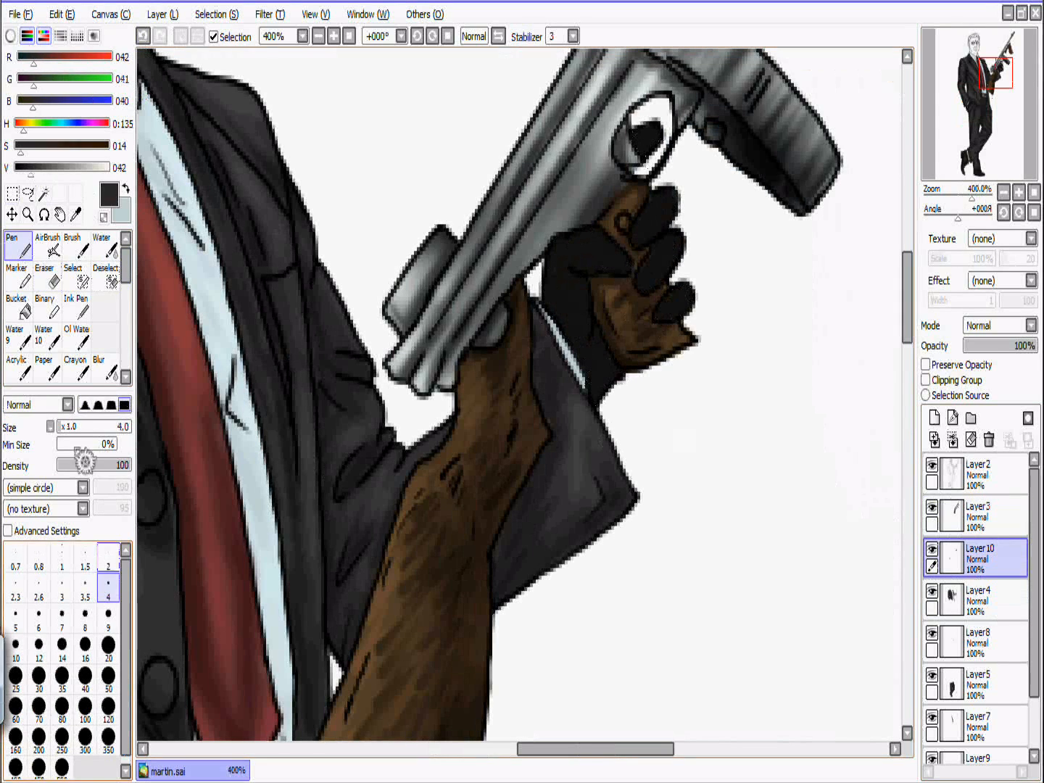
- Paint the hair brown with strands on Layer 11 and start beige skin at 90% opacity on Layer 12
scroll("down", 3)
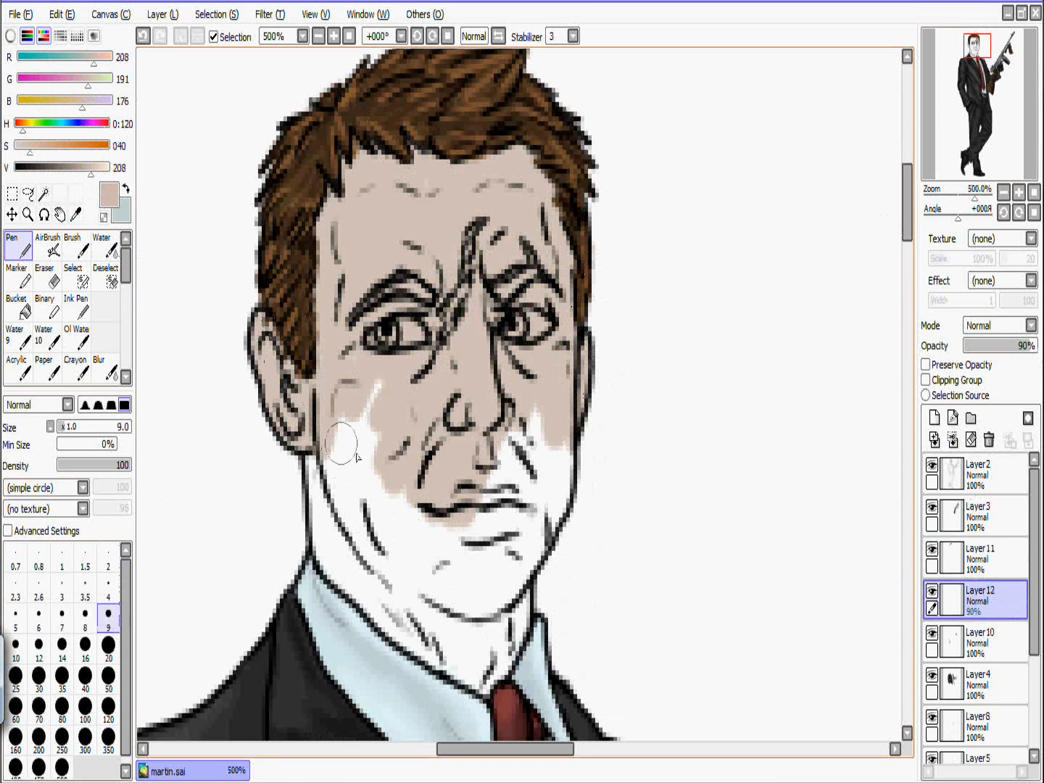
- Finish the shaded beige face, then add Layer 14 on top with Luminosity blending mode
left_click(48, 245)
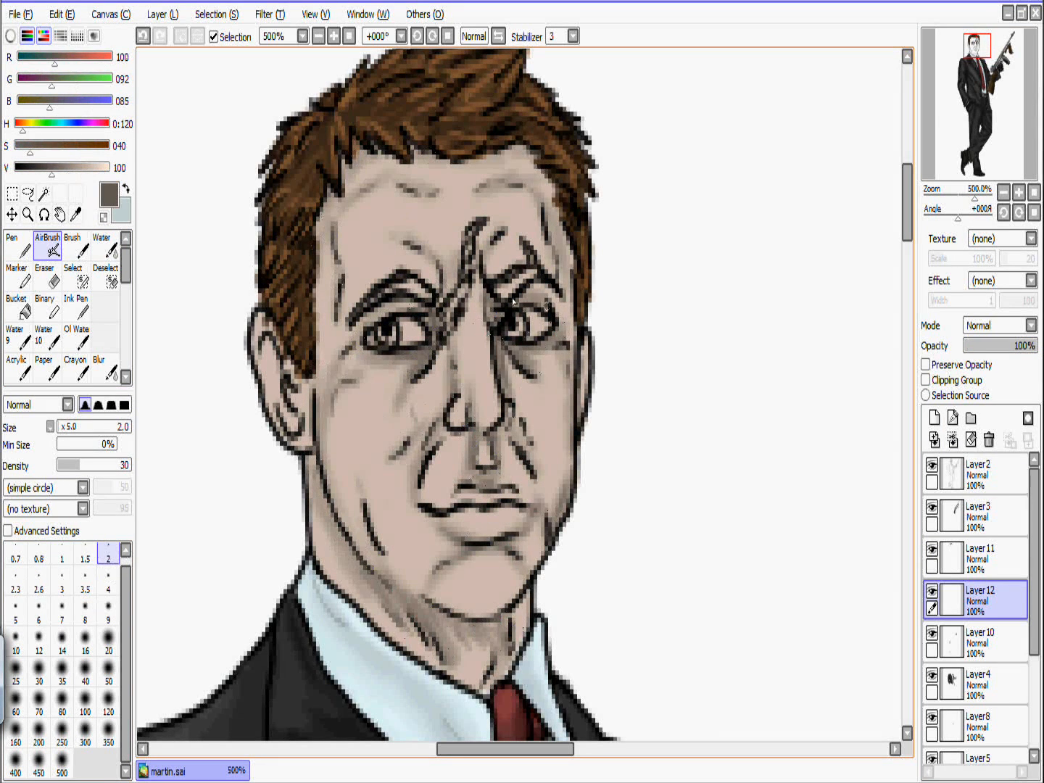
left_click(979, 557)
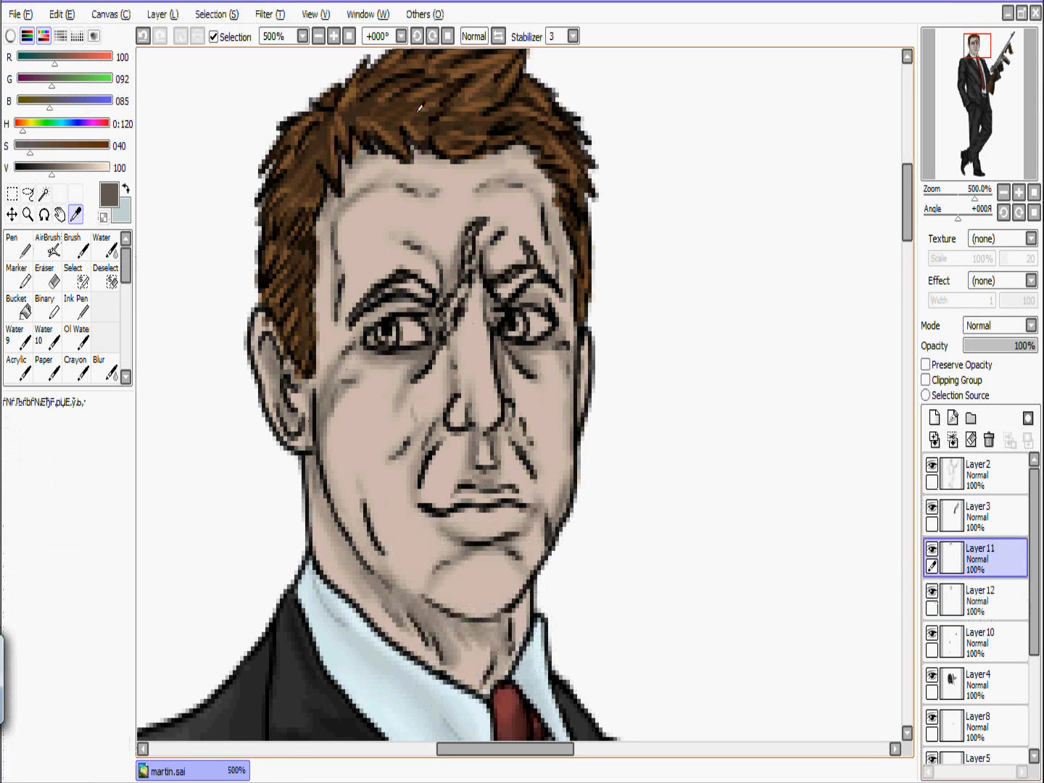
left_click(99, 368)
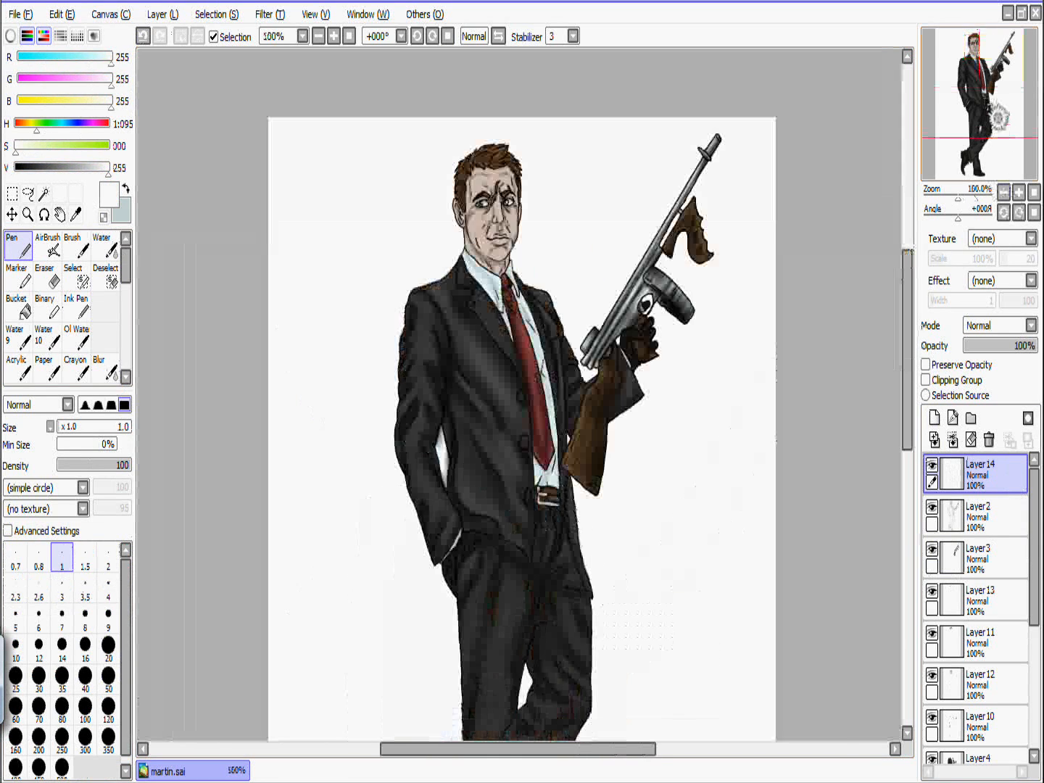
left_click(999, 325)
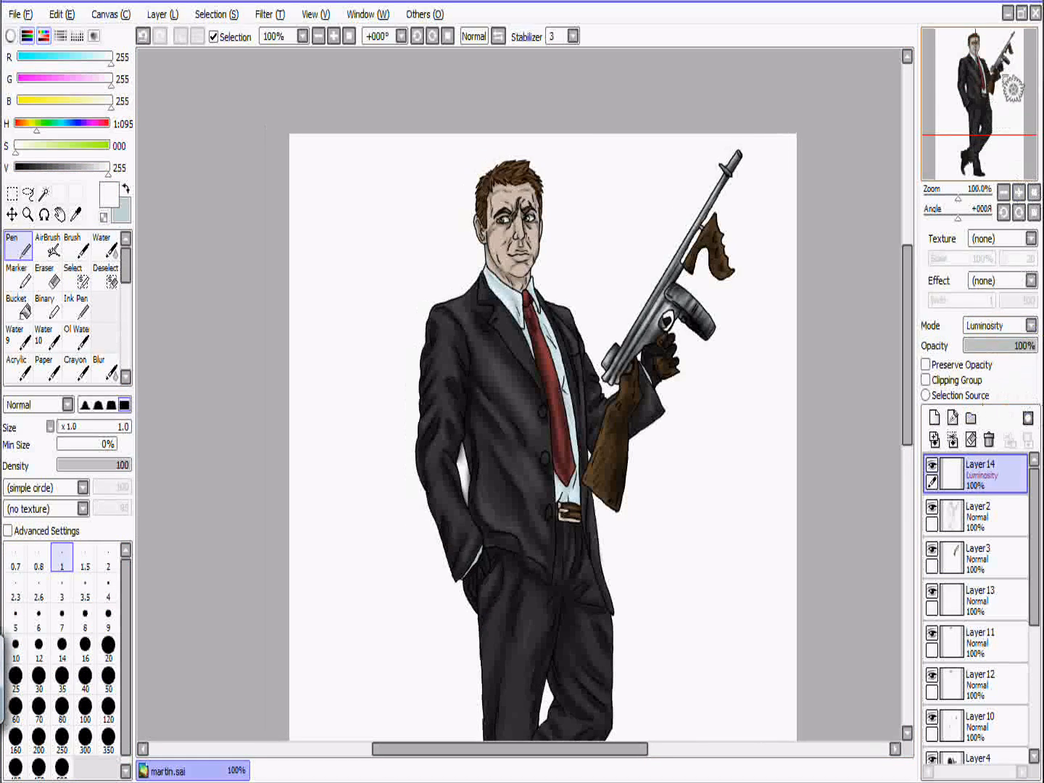